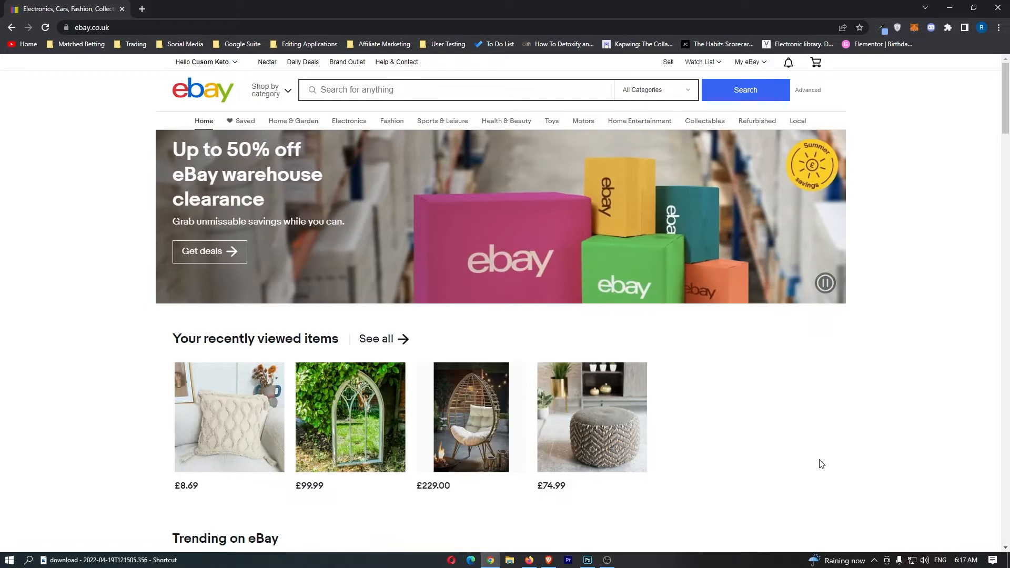
pyautogui.moveTo(805, 362)
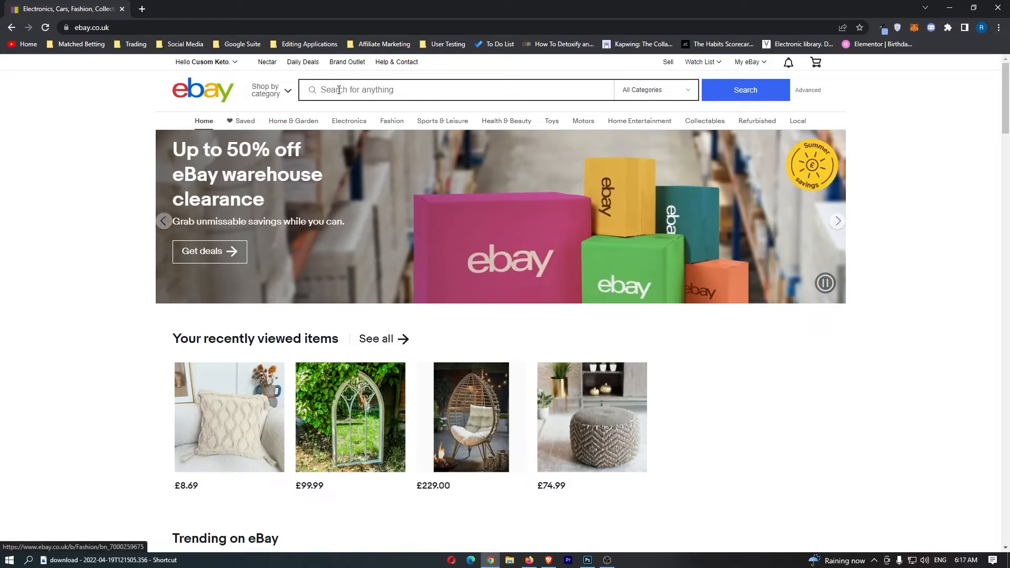
# Open the £229.00 rattan egg chair listing from recently viewed items.
pyautogui.click(470, 417)
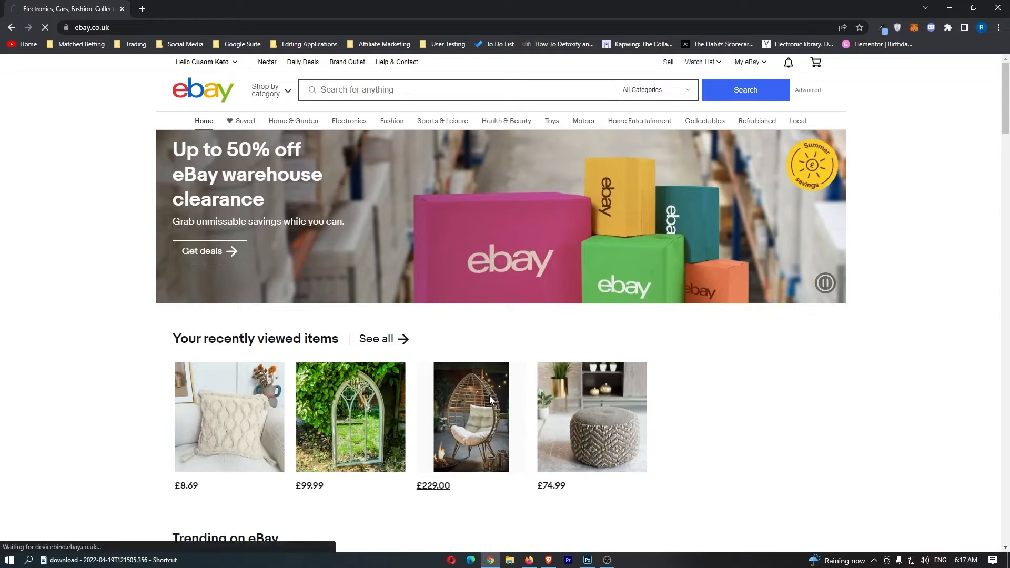
# Share the egg chair listing to WhatsApp and allow the WhatsApp app to open.
pyautogui.click(470, 417)
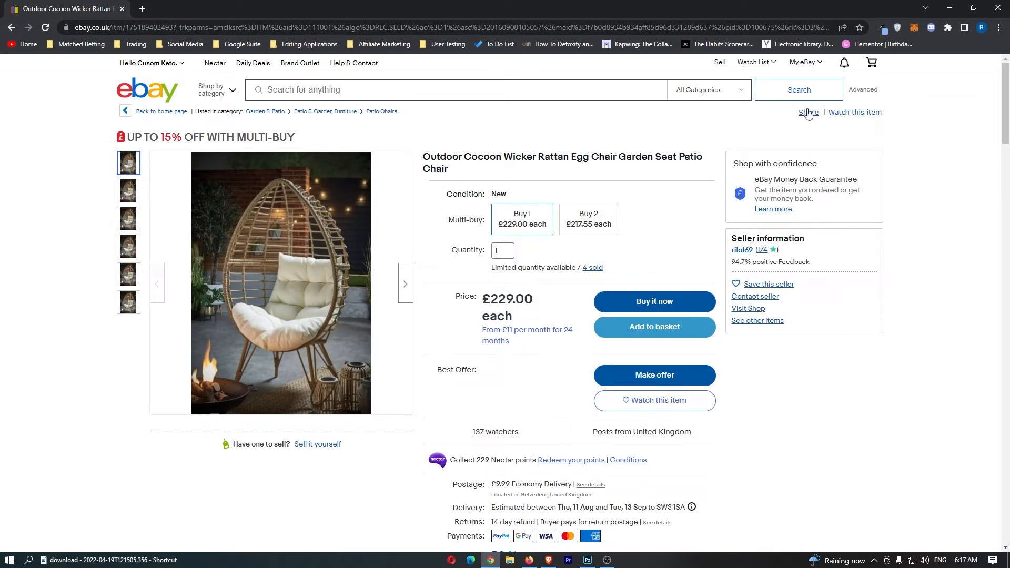
pyautogui.click(807, 113)
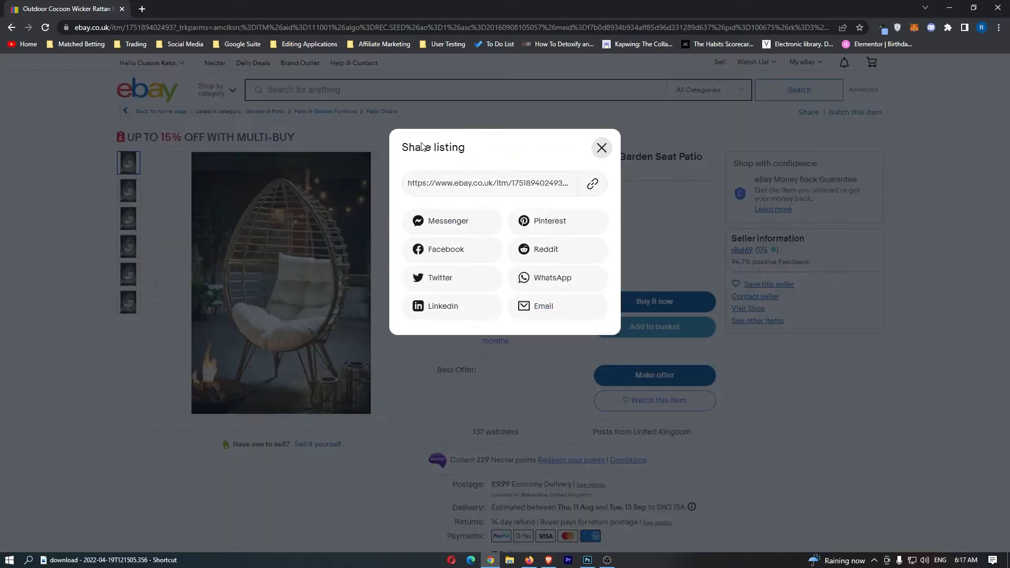
pyautogui.moveTo(558, 278)
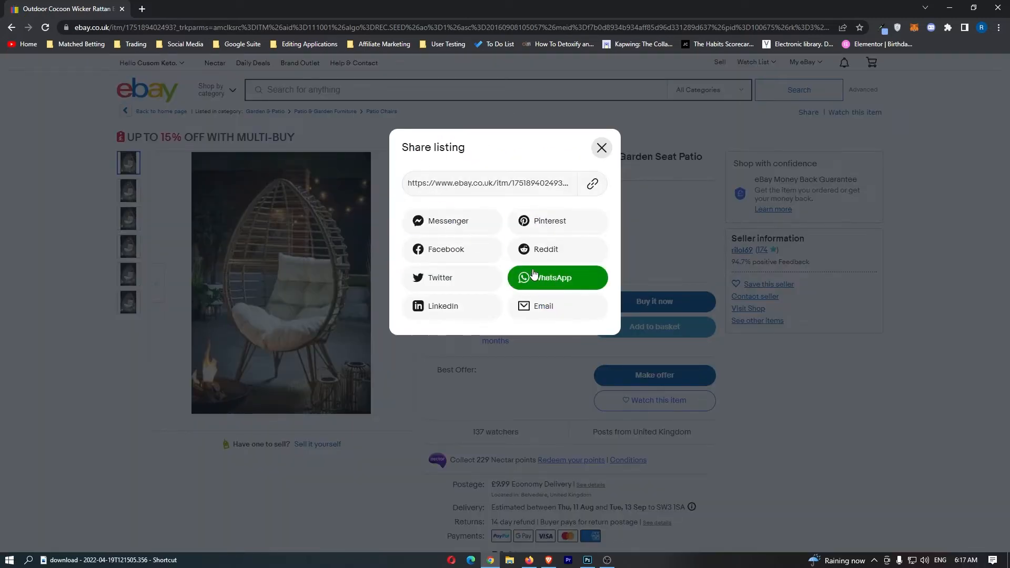
pyautogui.click(557, 278)
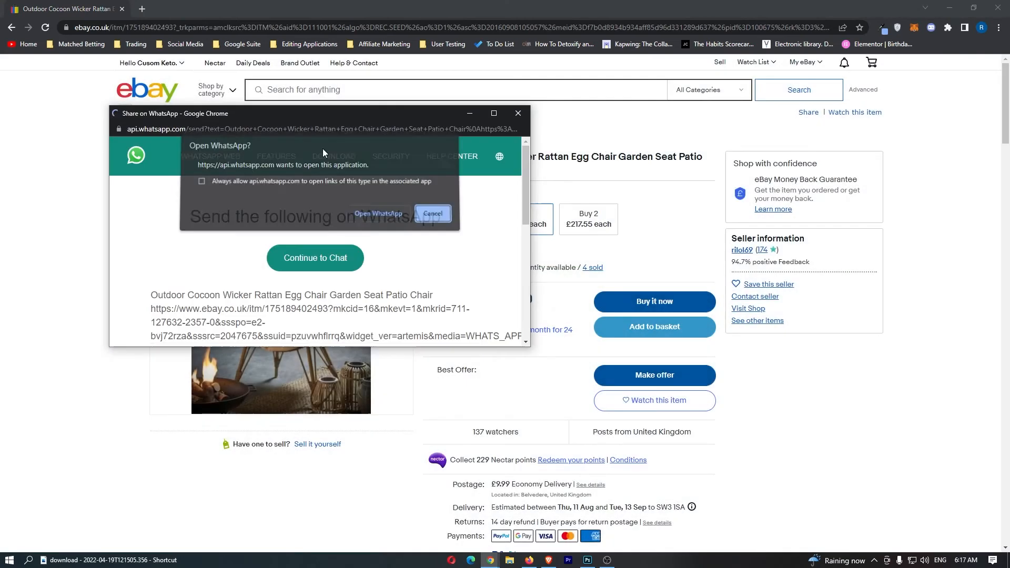
pyautogui.click(433, 213)
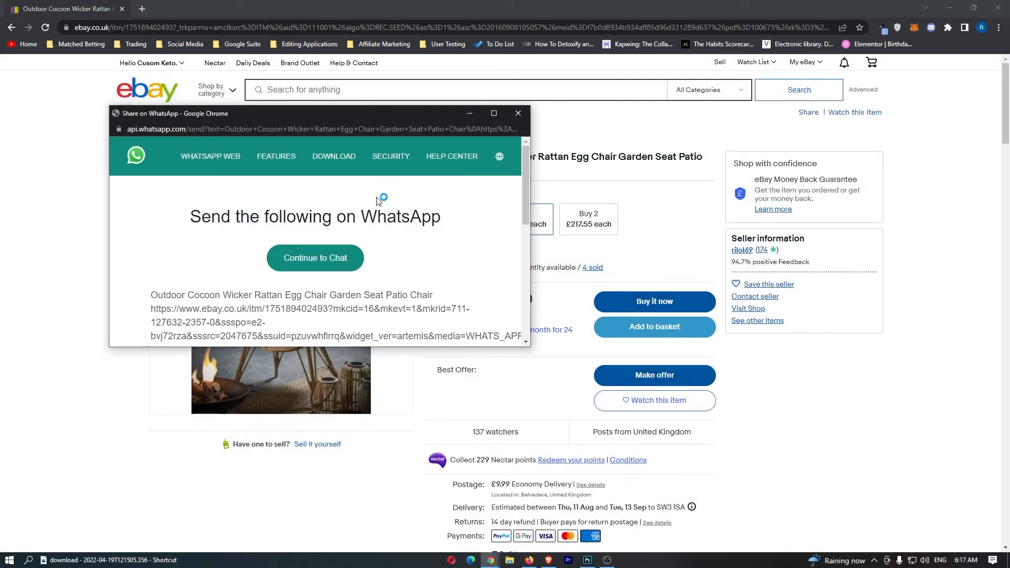
pyautogui.click(315, 258)
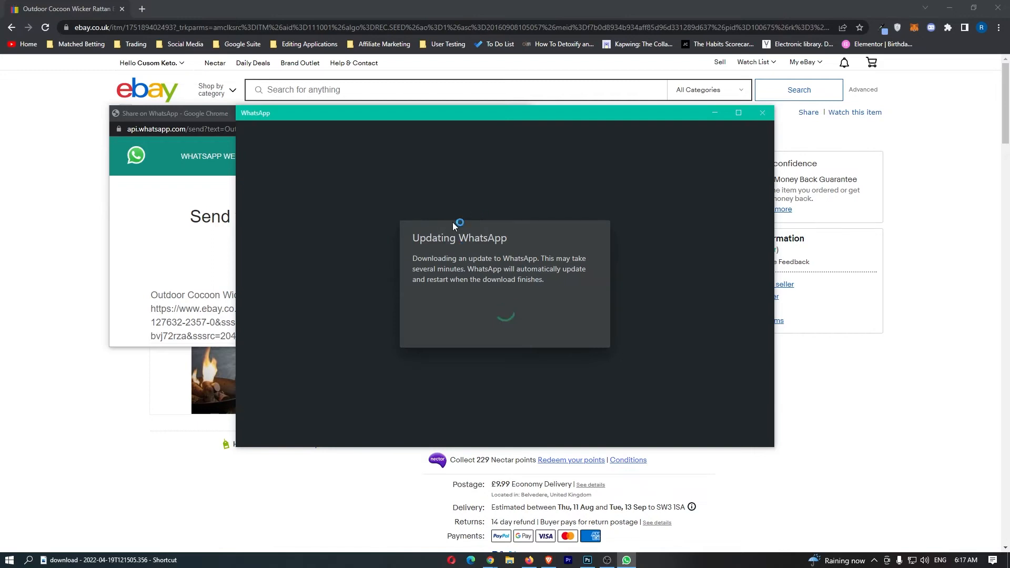
pyautogui.moveTo(533, 228)
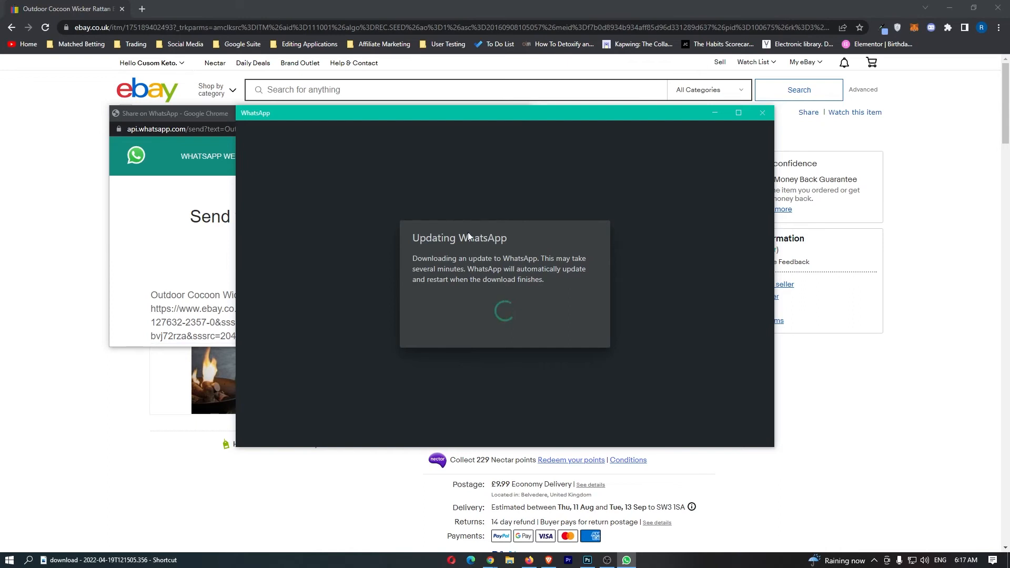
pyautogui.moveTo(556, 356)
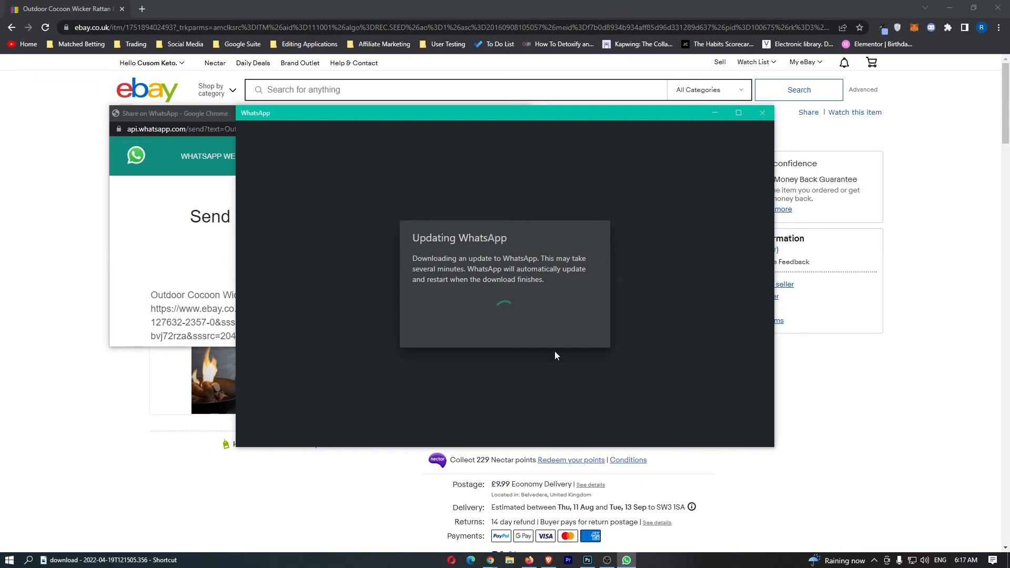
pyautogui.moveTo(629, 386)
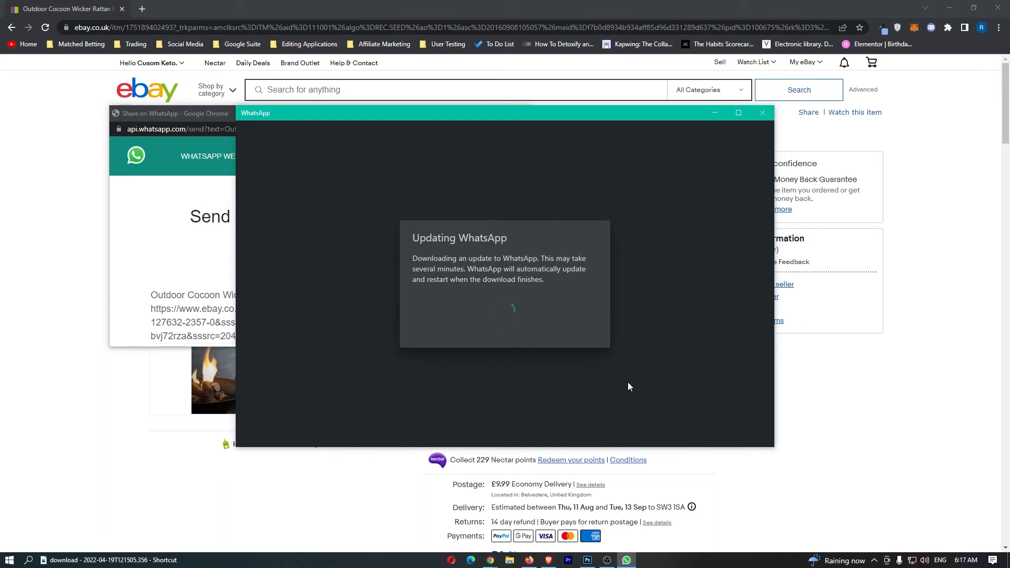